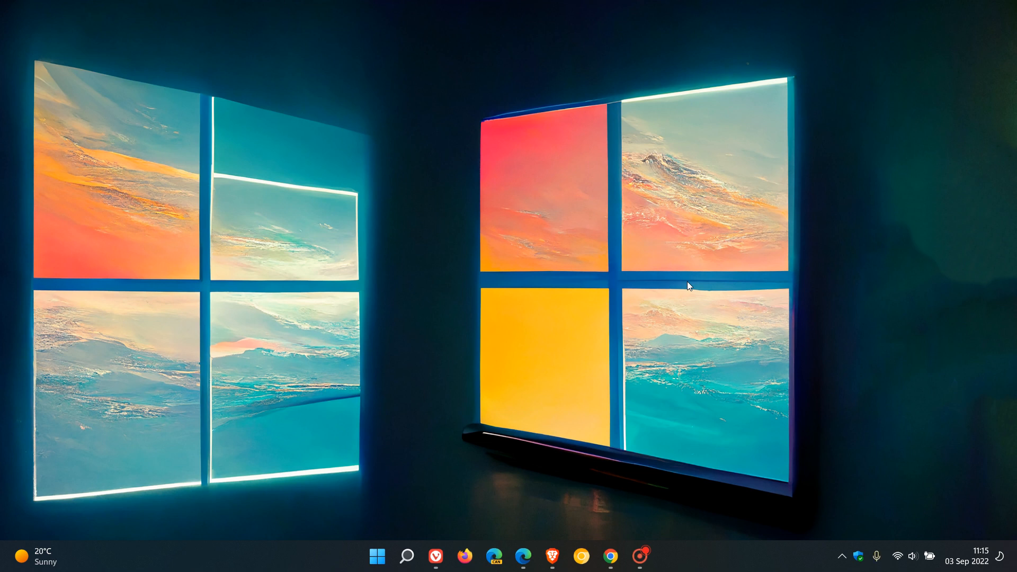
mouse_move(719, 311)
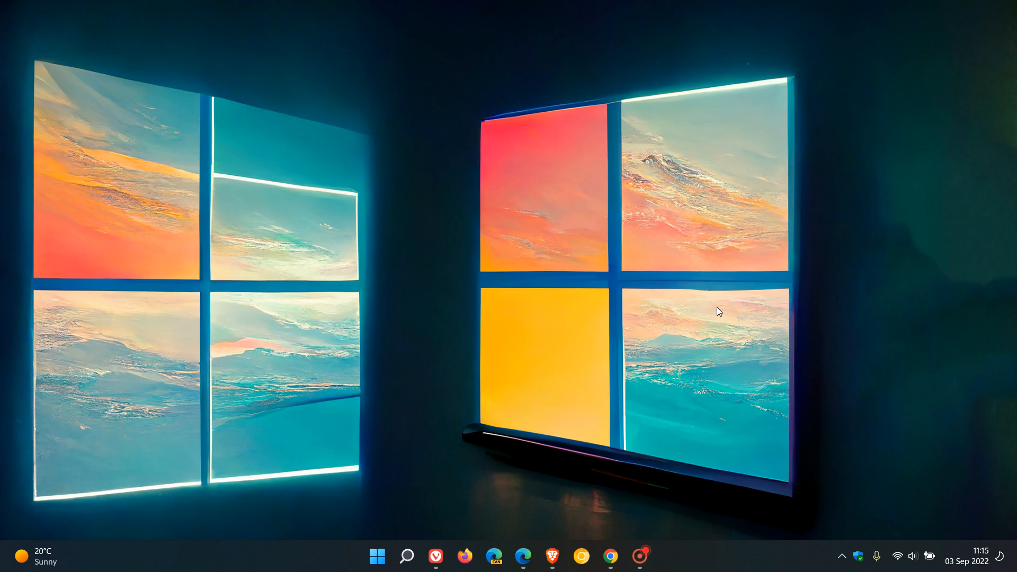
Step: Cycle through the Chrome, Brave, Edge and Vivaldi windows from the taskbar
left_click(610, 556)
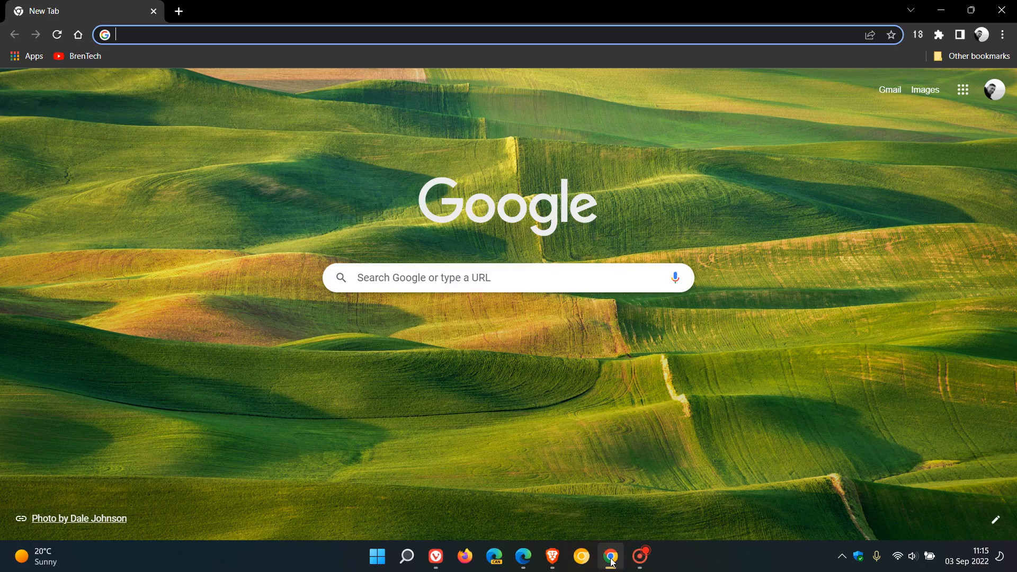
mouse_move(836, 168)
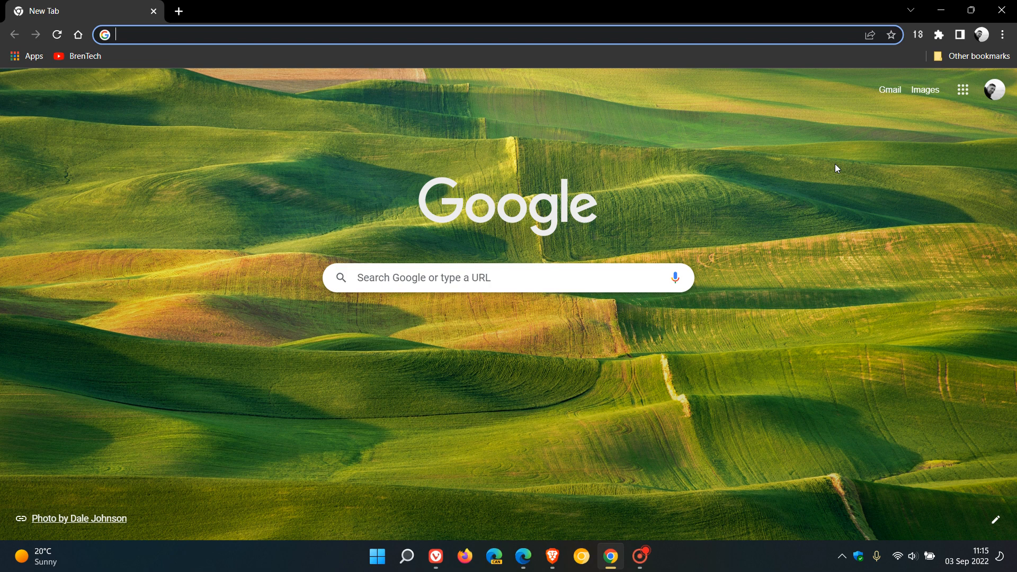
mouse_move(804, 188)
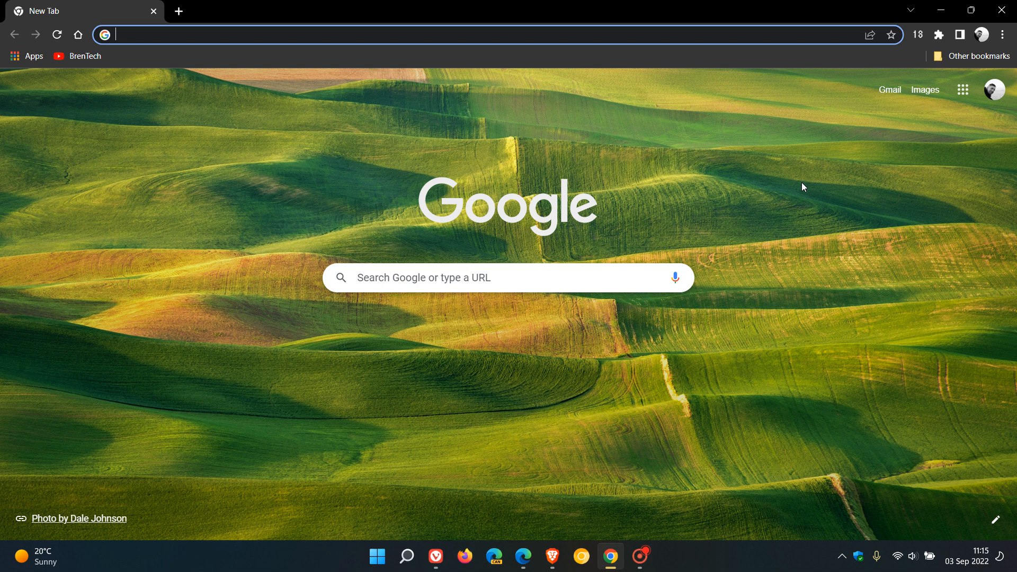
mouse_move(807, 342)
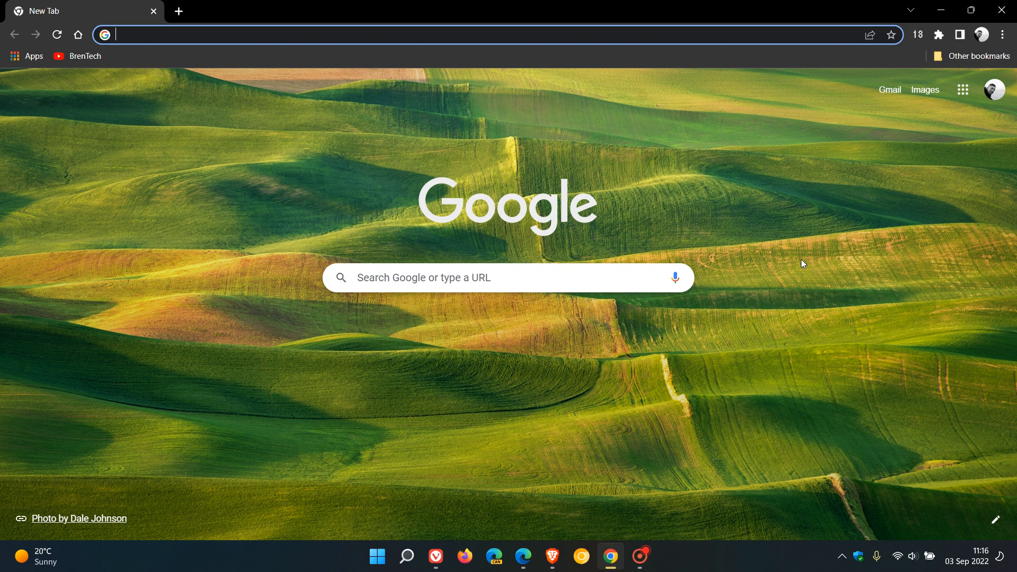
mouse_move(783, 281)
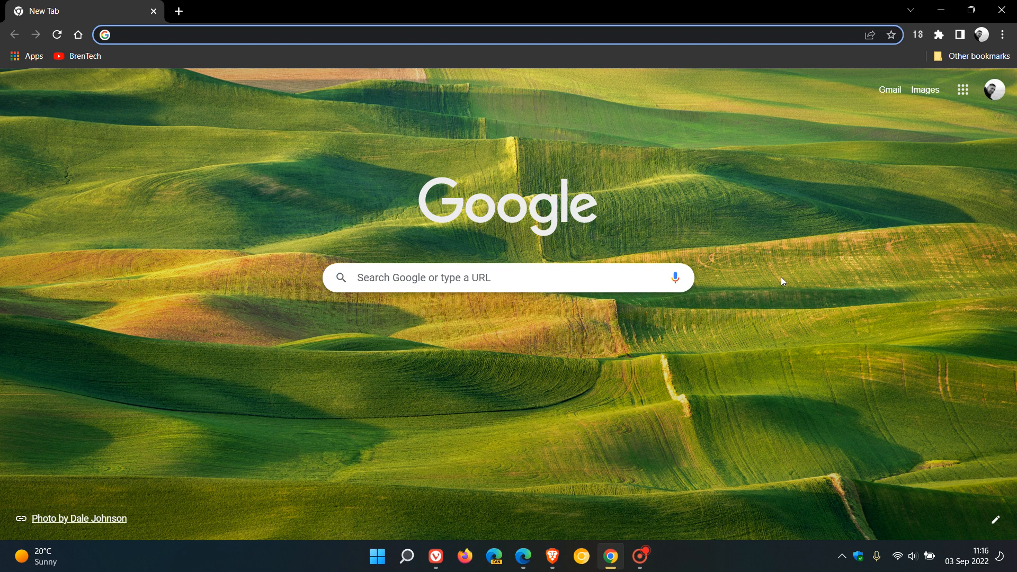
mouse_move(780, 287)
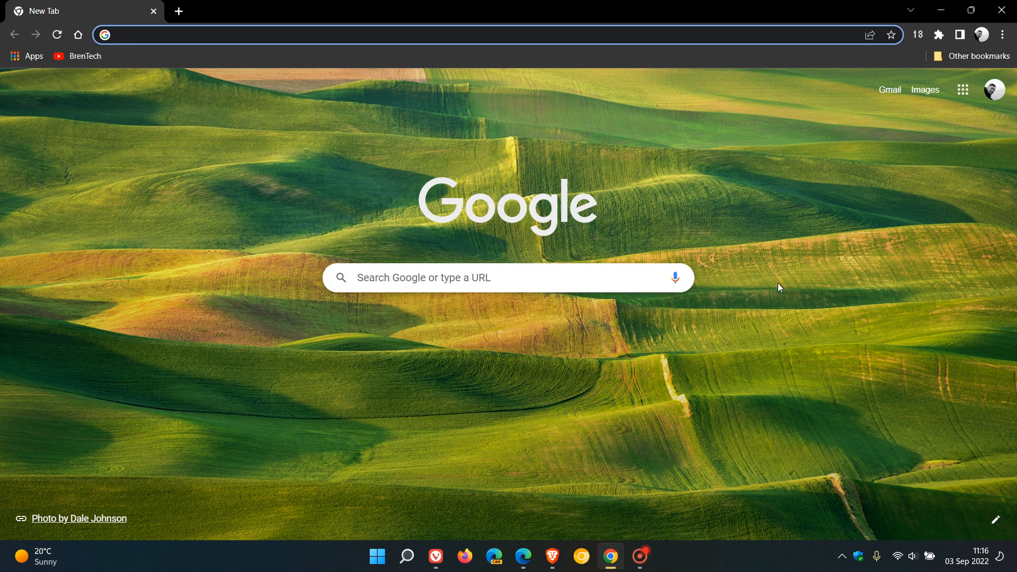
left_click(552, 557)
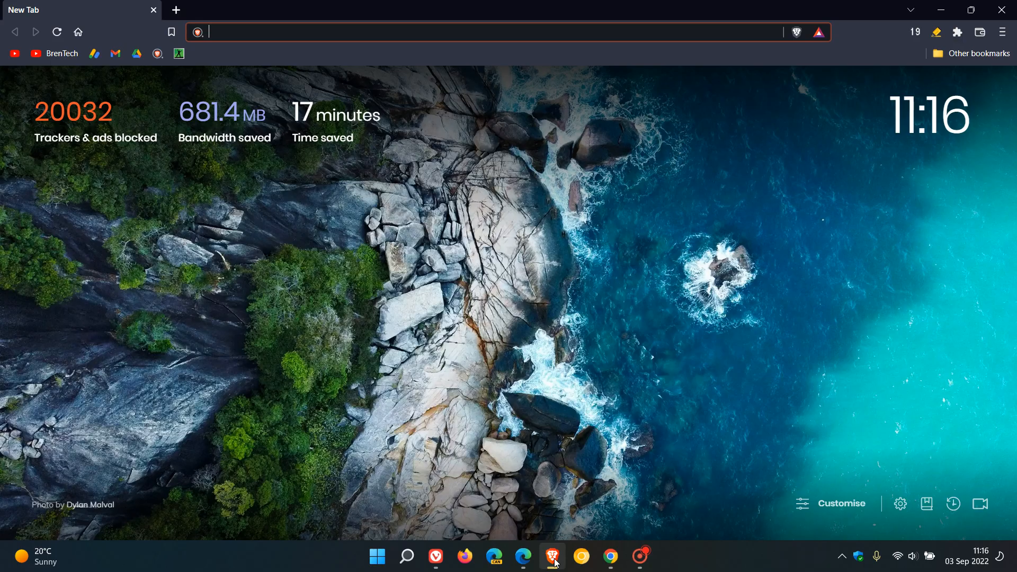
left_click(523, 557)
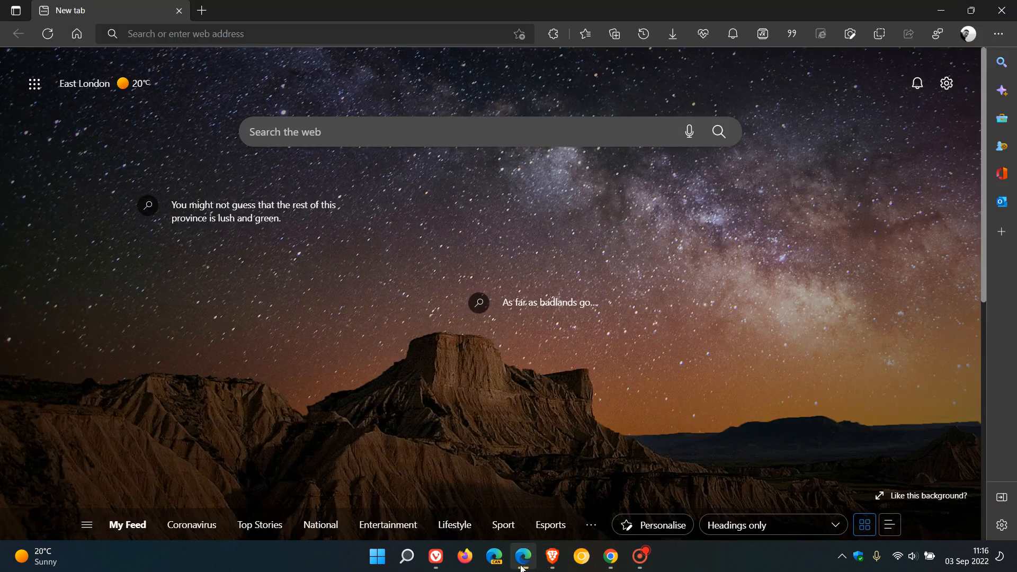
left_click(434, 557)
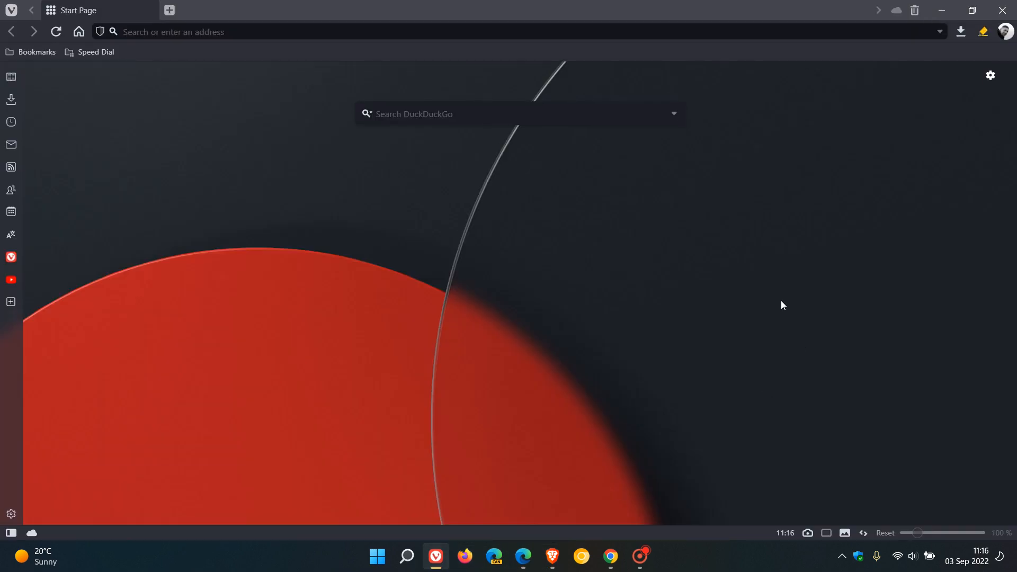
mouse_move(624, 482)
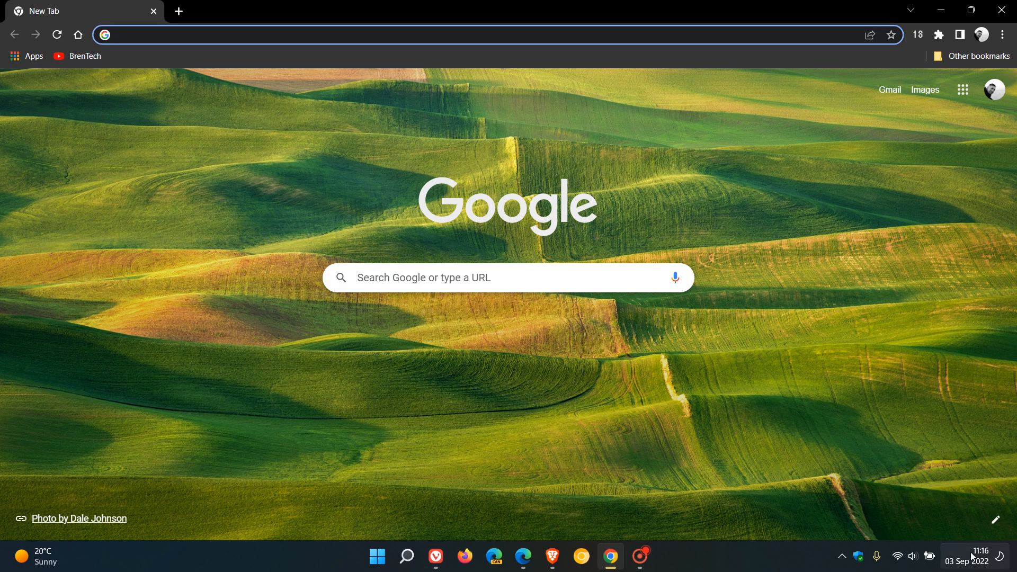
mouse_move(819, 329)
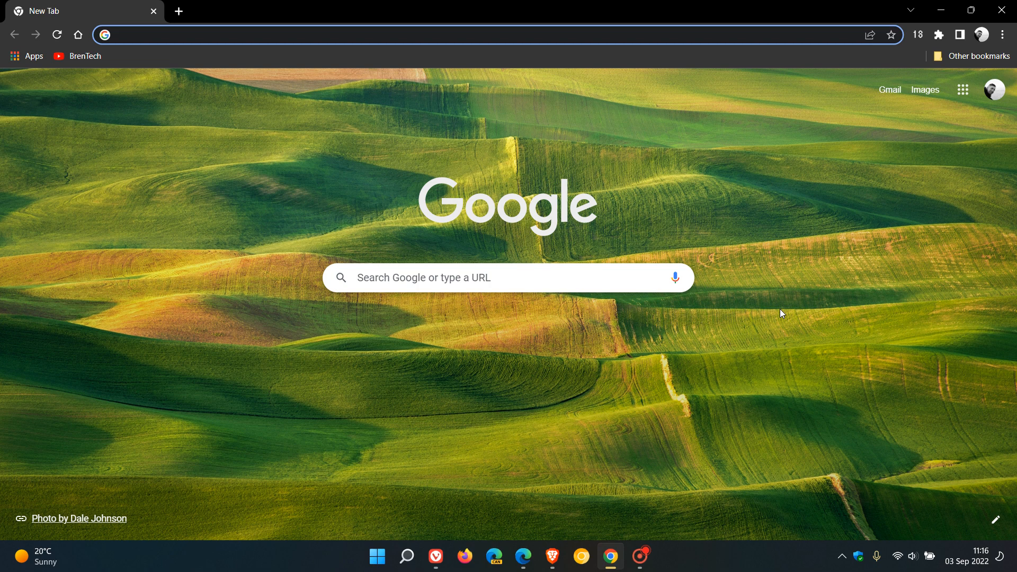
mouse_move(505, 466)
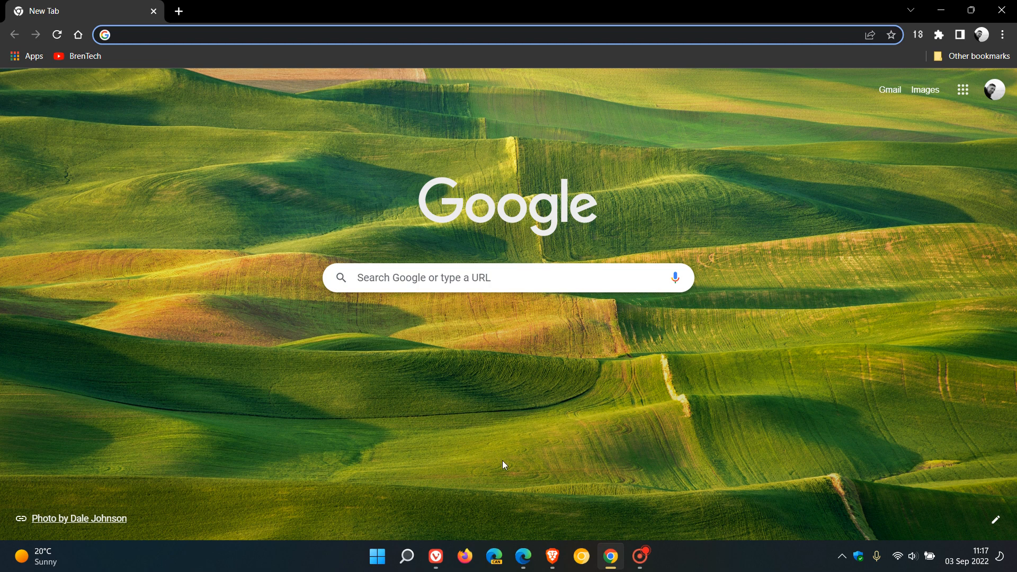
mouse_move(465, 557)
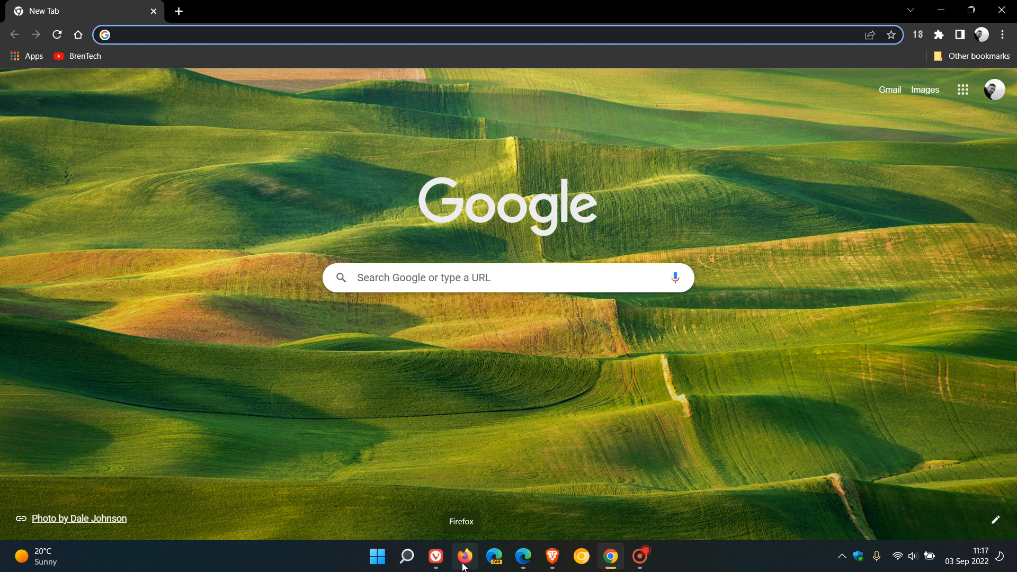
mouse_move(809, 350)
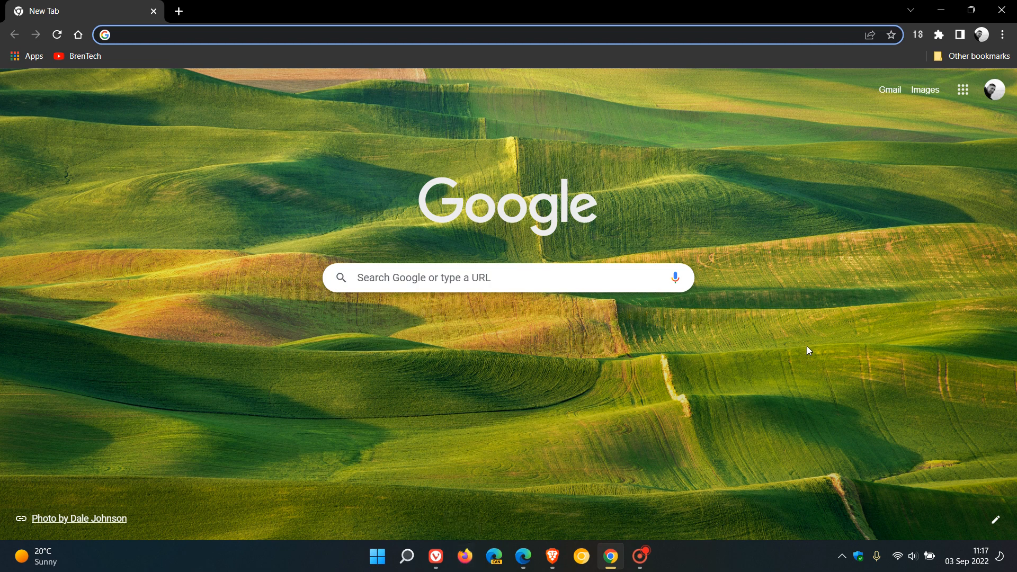
mouse_move(779, 367)
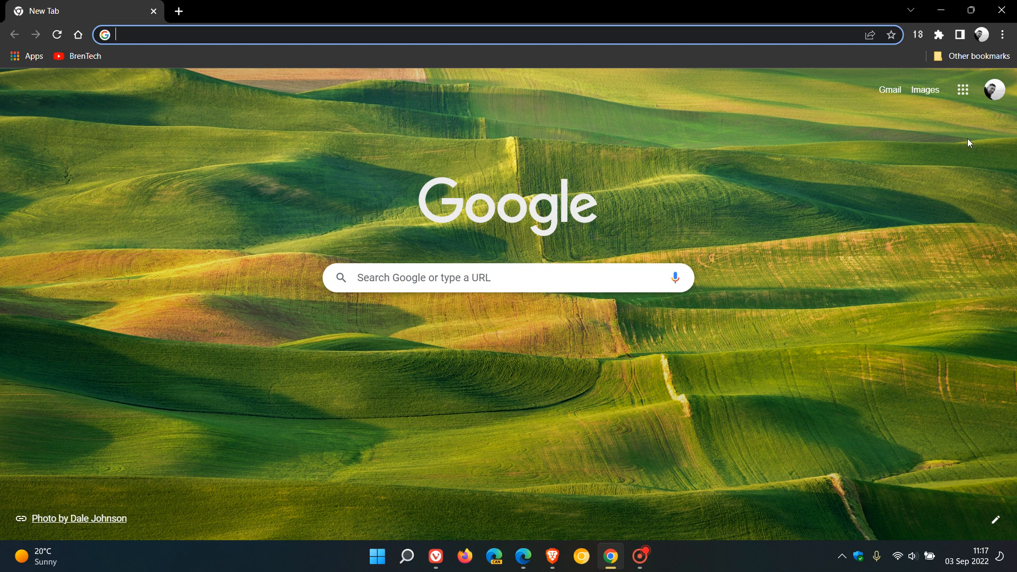
Step: Open Chrome's About page to confirm version 105.0.5195.102 is up to date
left_click(1002, 35)
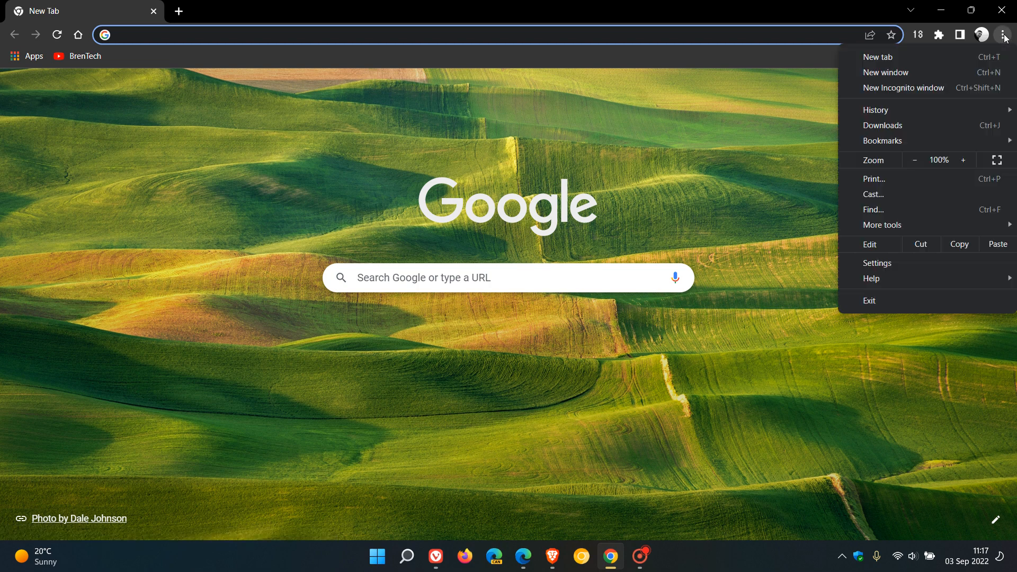
mouse_move(872, 279)
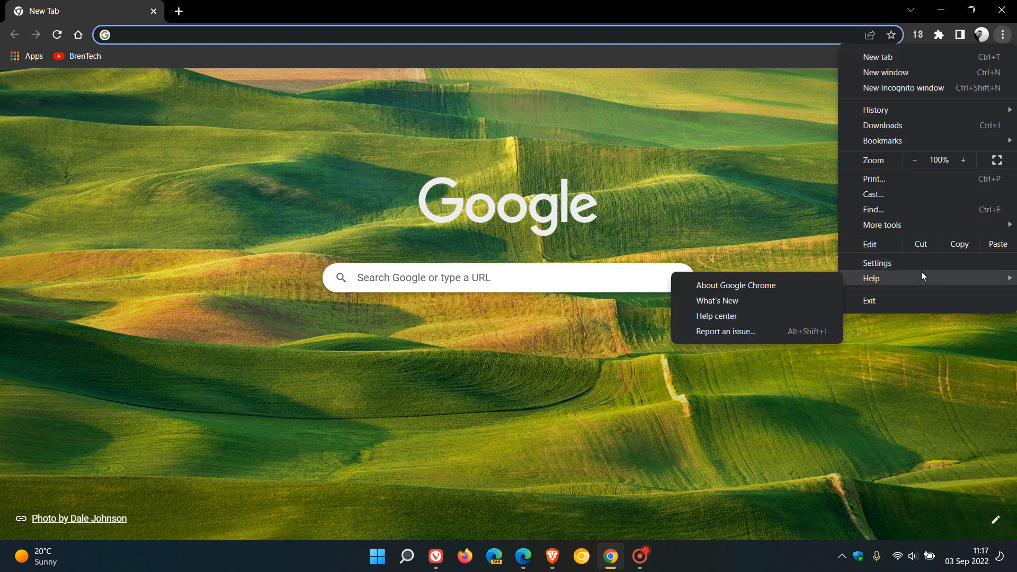
left_click(736, 286)
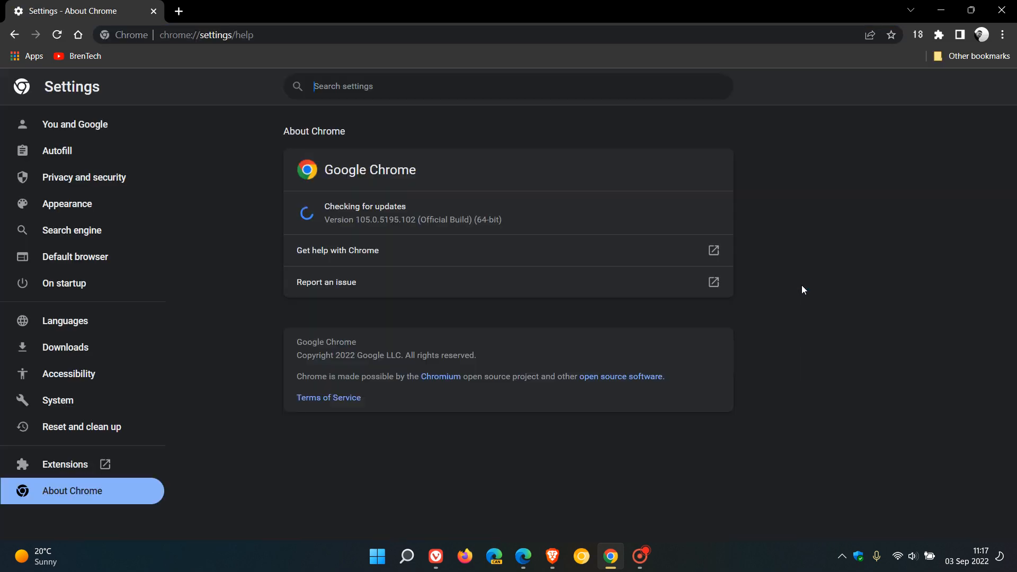
mouse_move(595, 278)
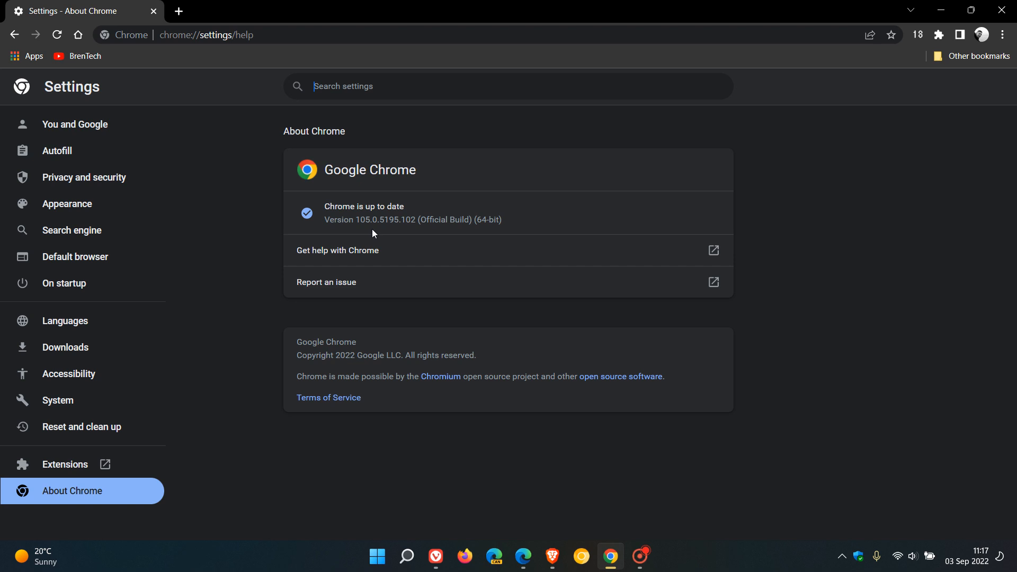
mouse_move(399, 232)
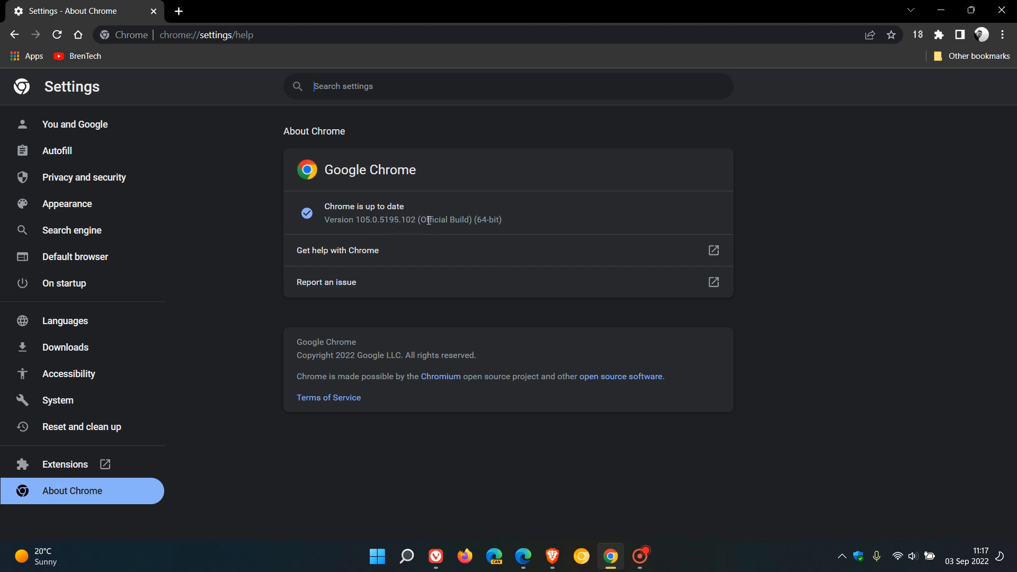
mouse_move(582, 209)
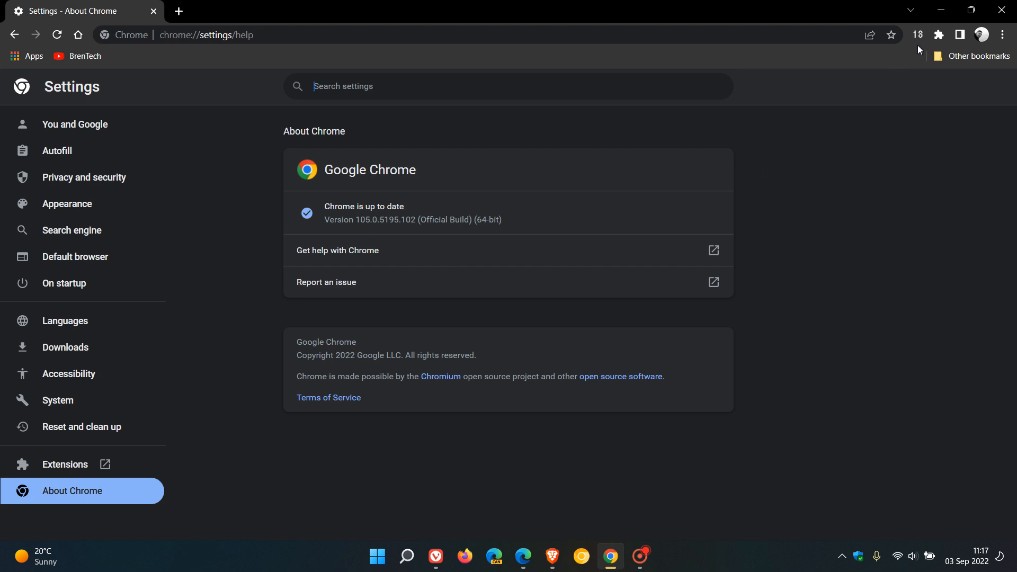
Step: Confirm Brave 1.43.89 on Chromium 105.0.5195.102 is up to date, then switch to Edge
left_click(435, 557)
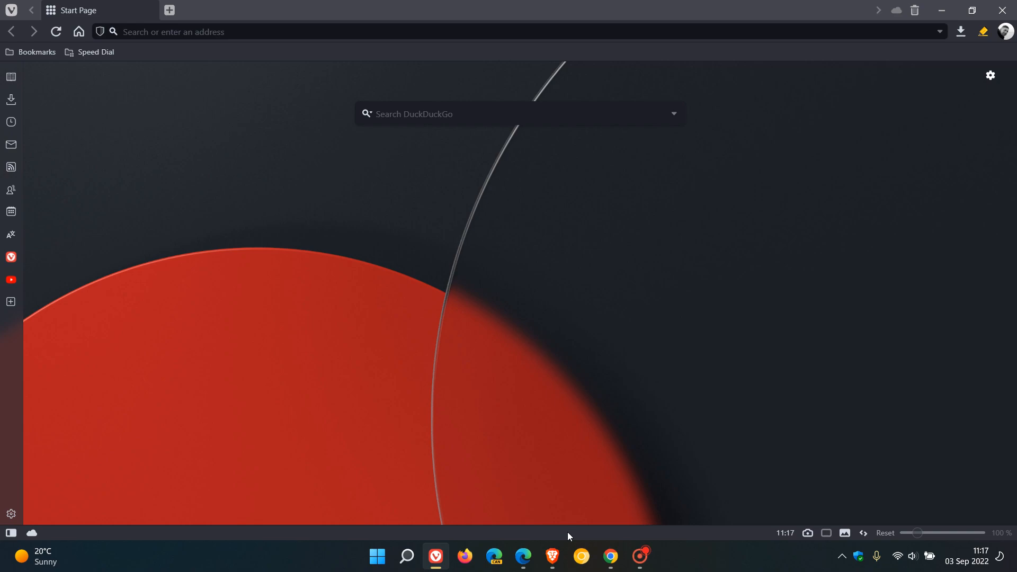
left_click(551, 557)
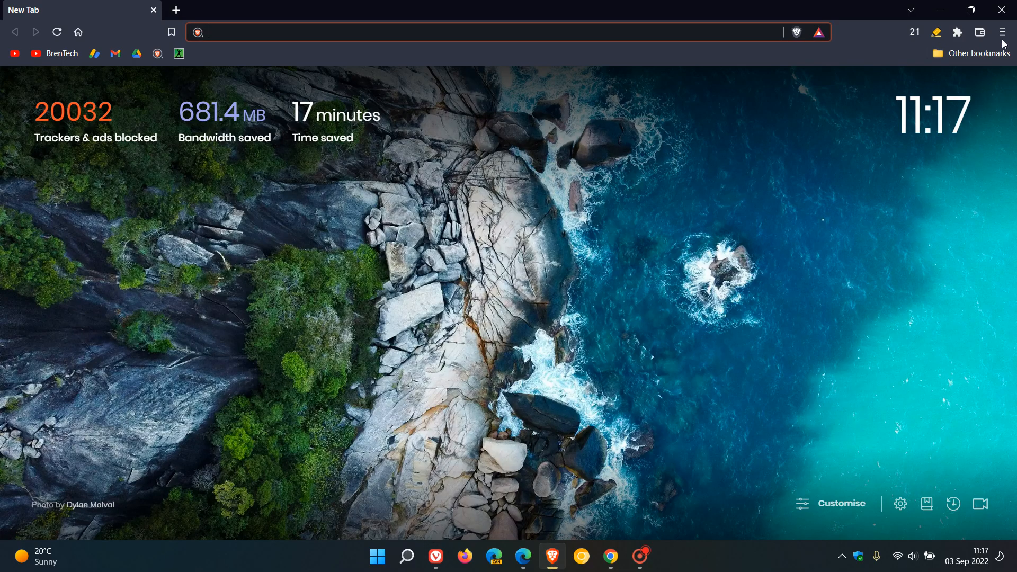
left_click(1001, 31)
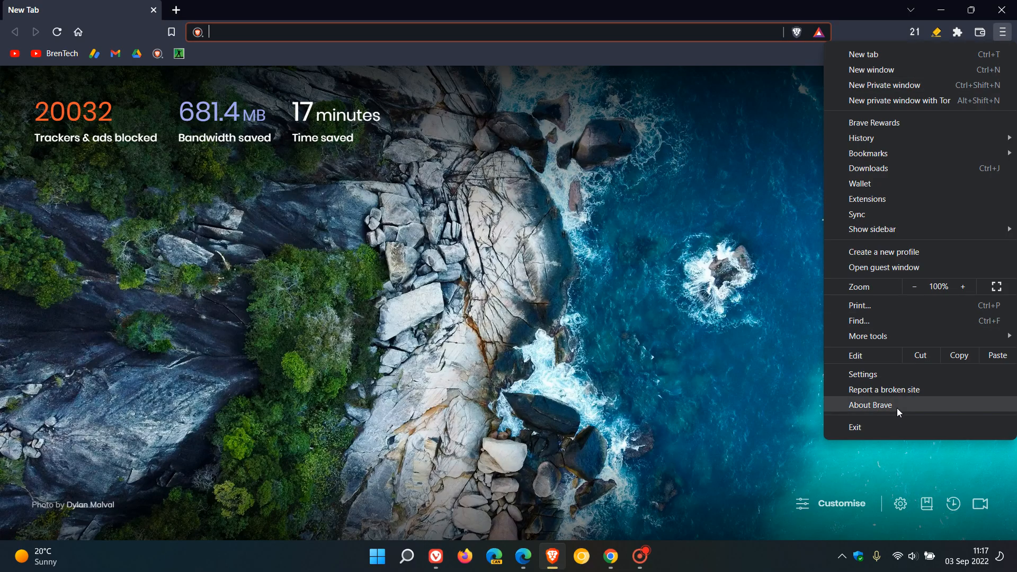
left_click(870, 404)
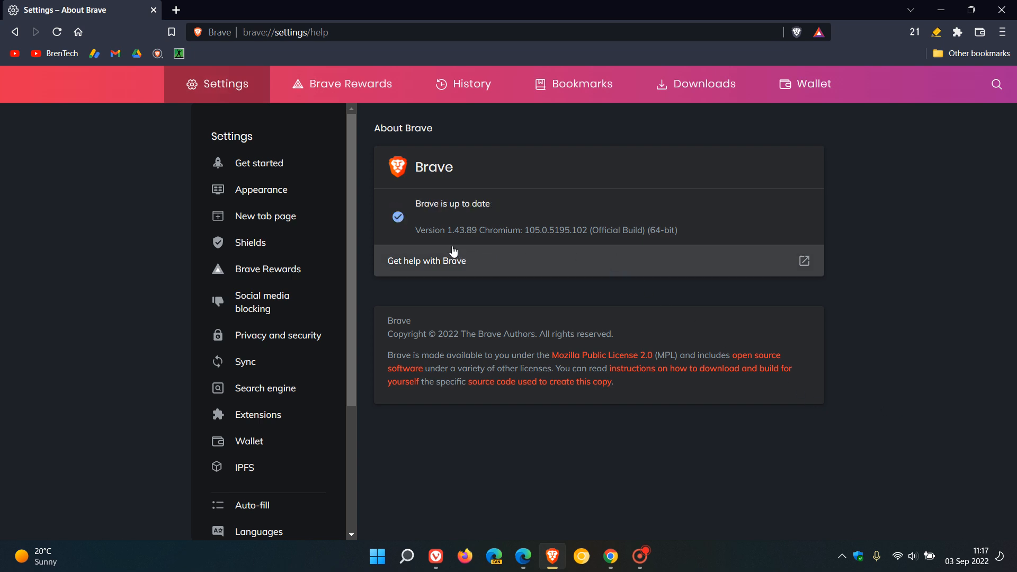
mouse_move(466, 243)
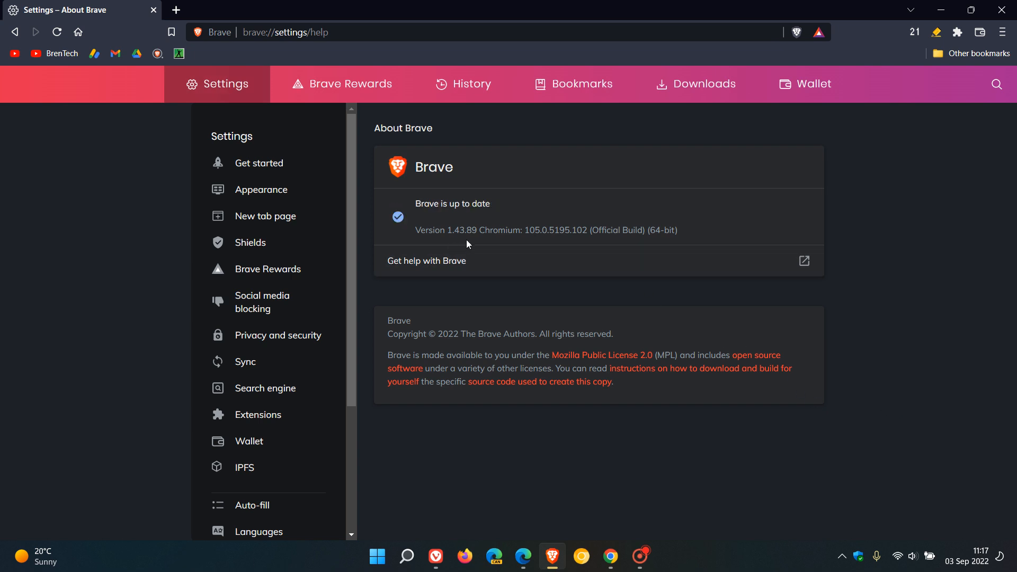
mouse_move(543, 243)
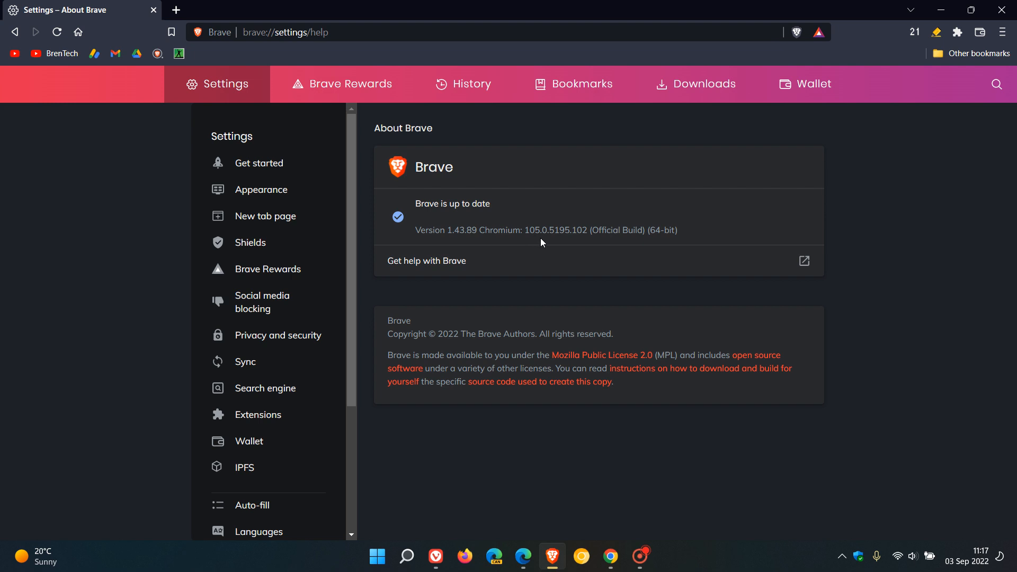
mouse_move(579, 243)
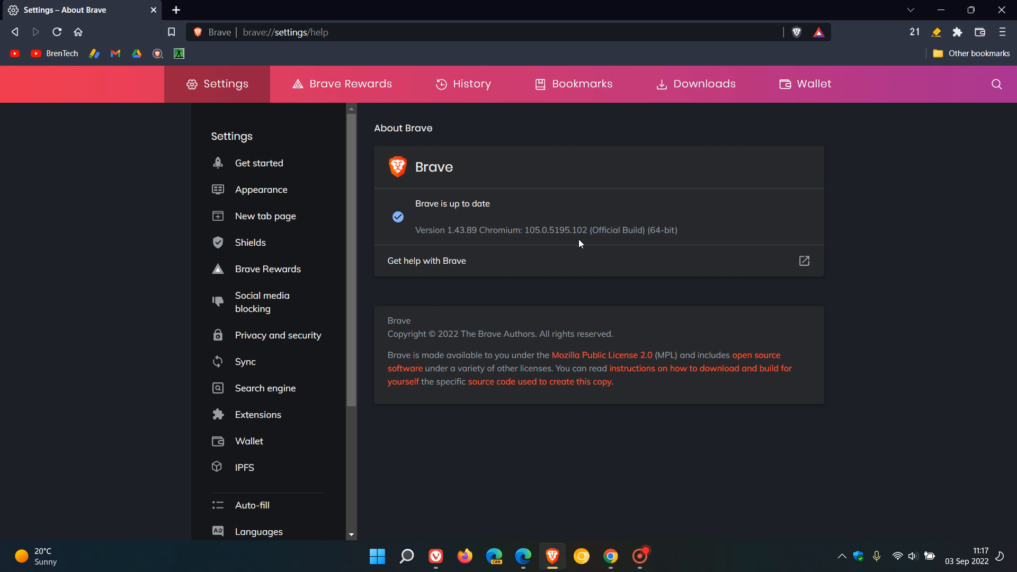
mouse_move(531, 225)
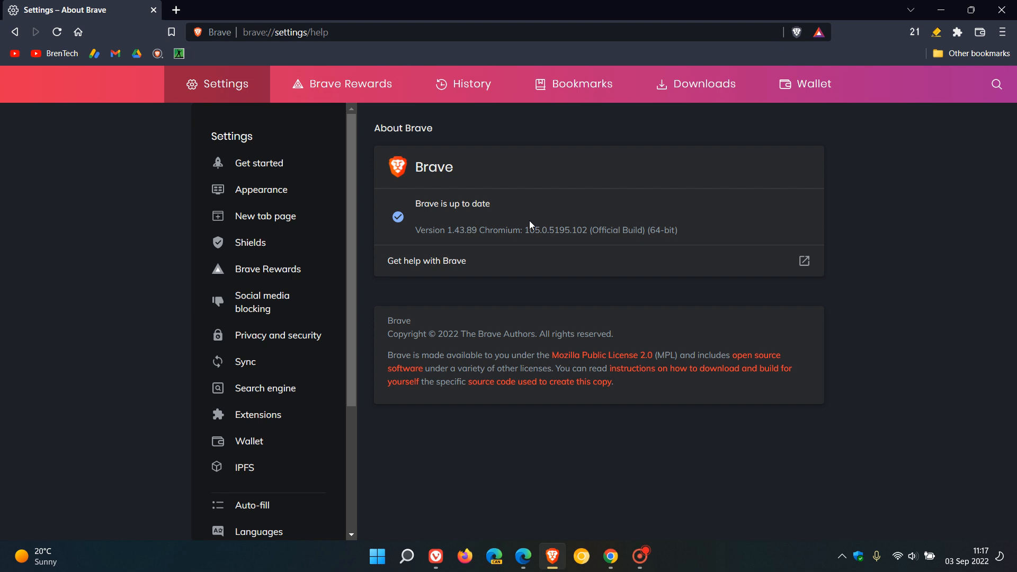
mouse_move(590, 247)
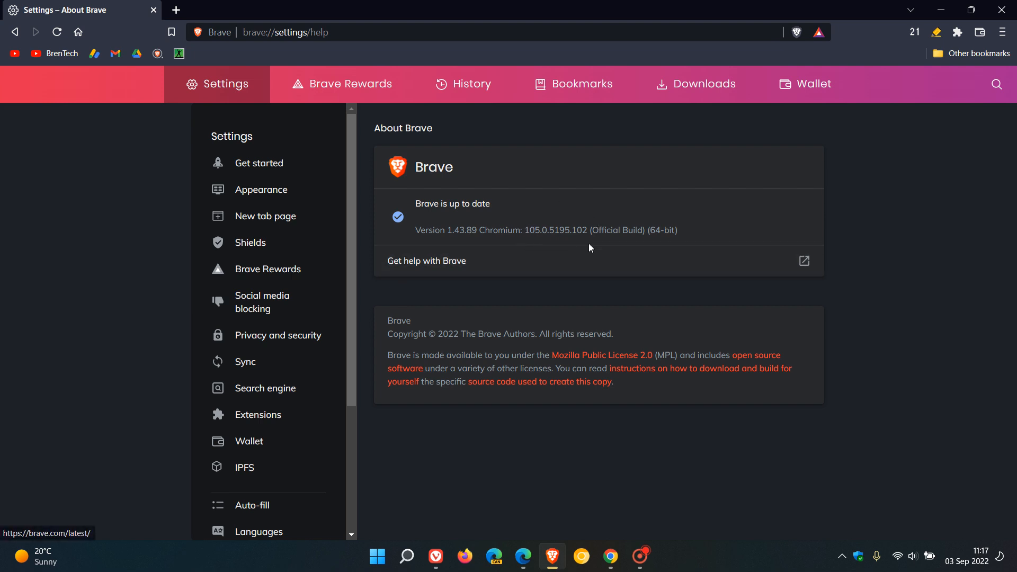
mouse_move(585, 241)
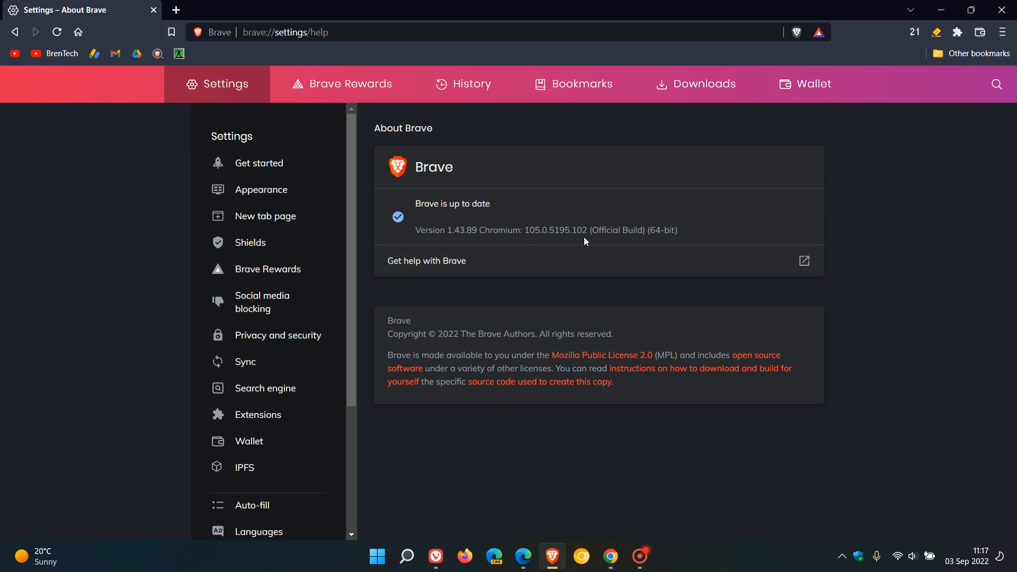
mouse_move(582, 241)
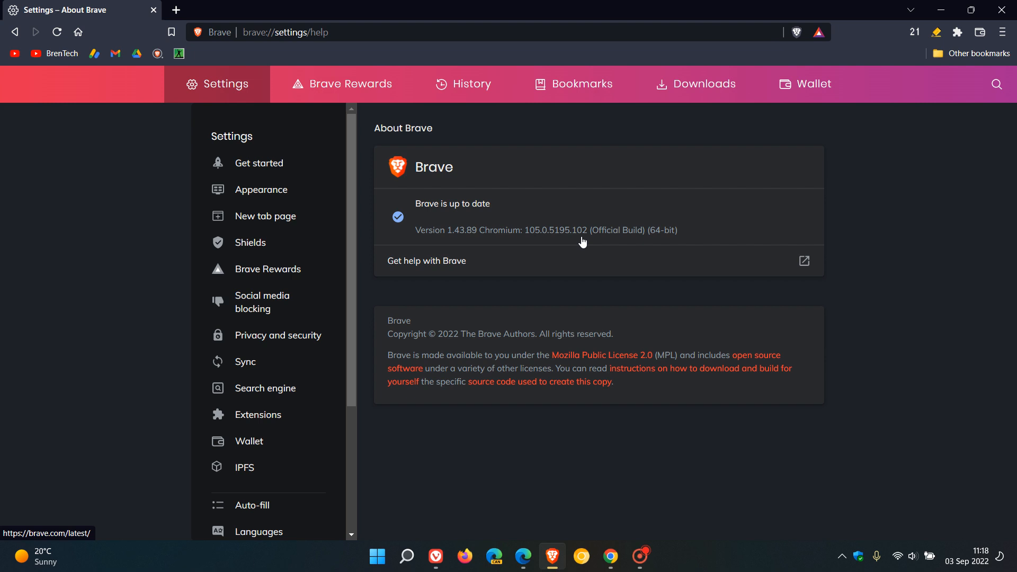
mouse_move(879, 421)
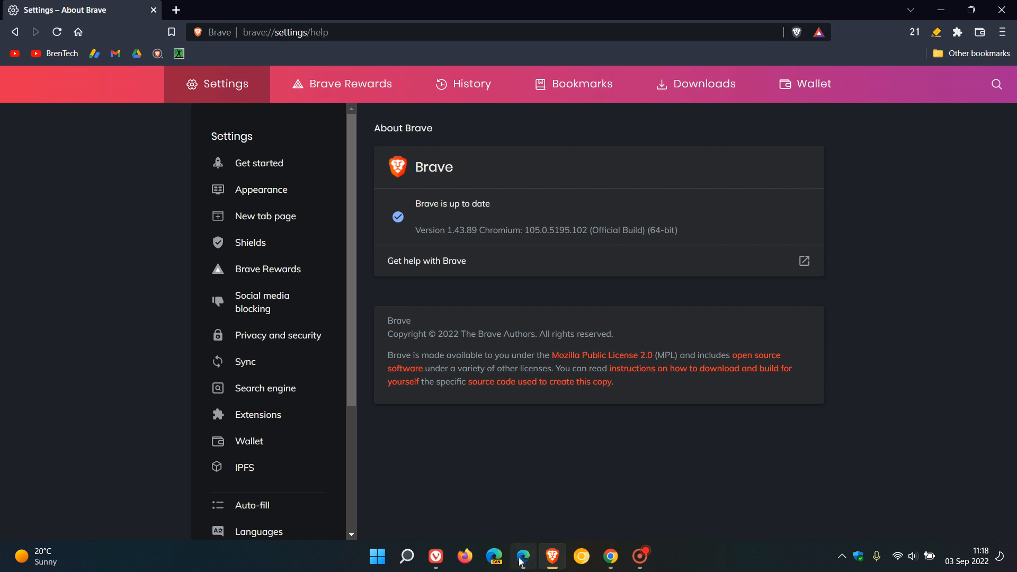
left_click(523, 557)
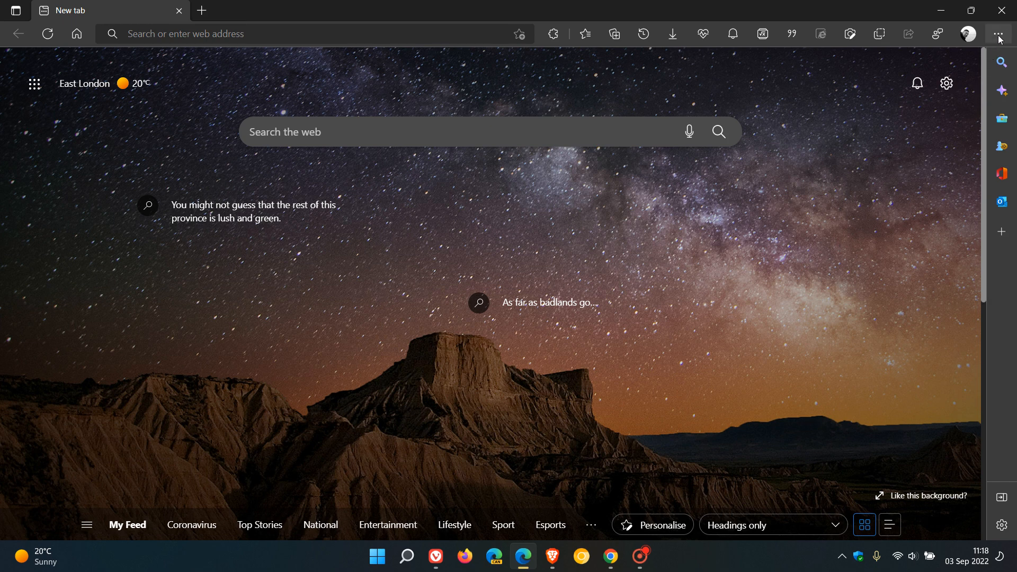
Step: Check Edge's About page showing version 105.0.1343.27 is up to date
left_click(998, 34)
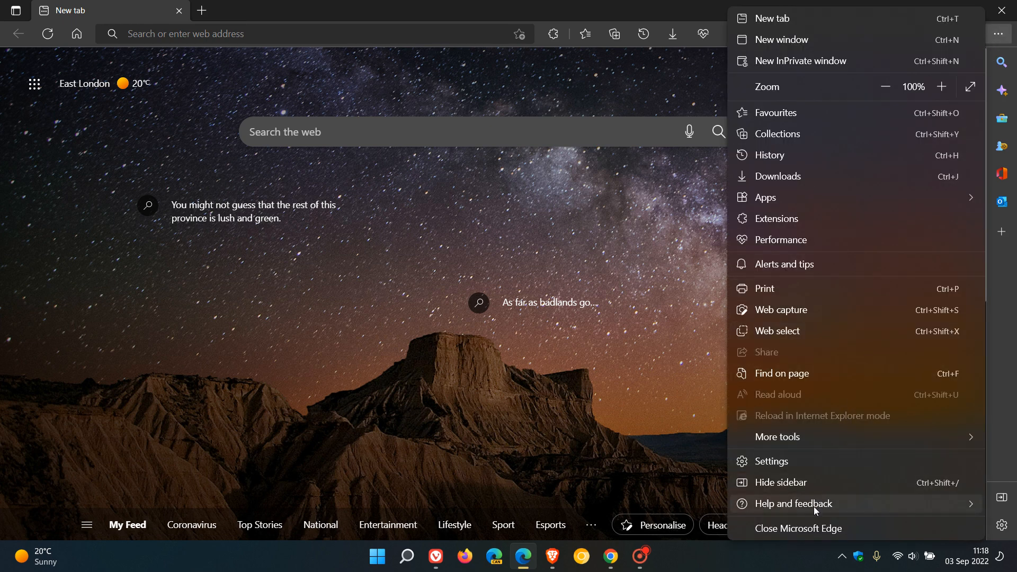
left_click(789, 504)
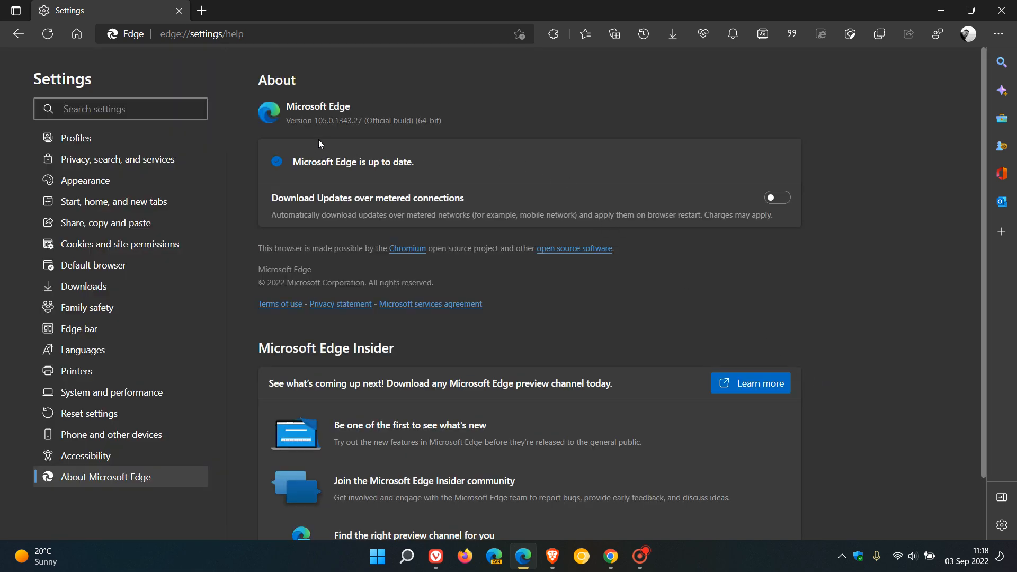
mouse_move(336, 134)
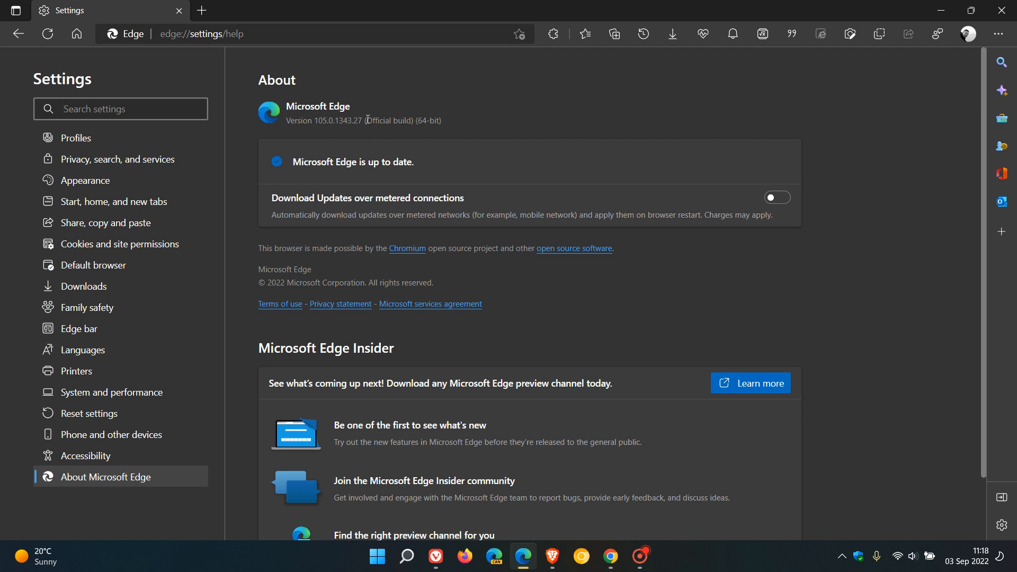
mouse_move(709, 109)
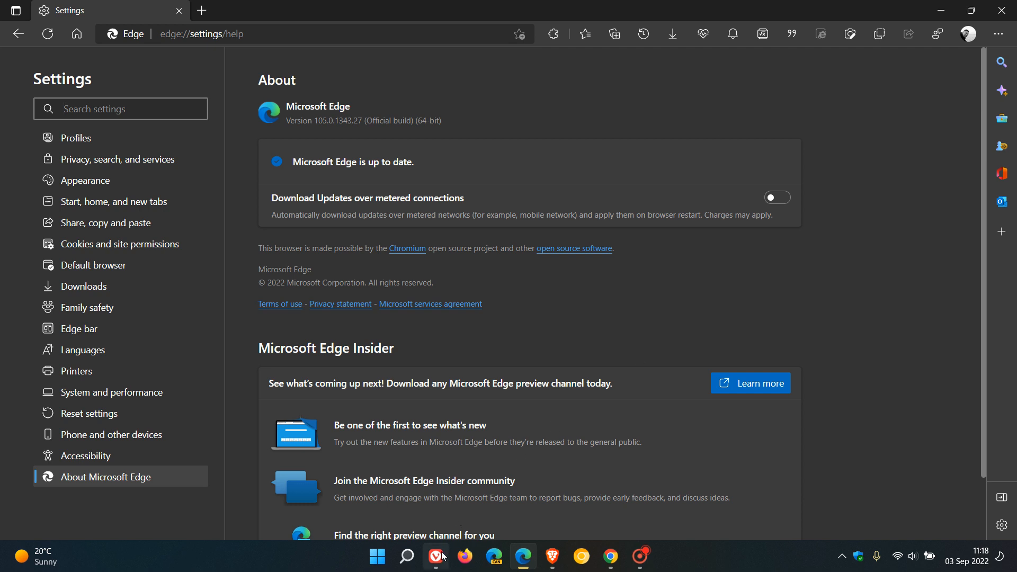
Step: Bring Vivaldi to the front and choose About from its Help menu
left_click(435, 557)
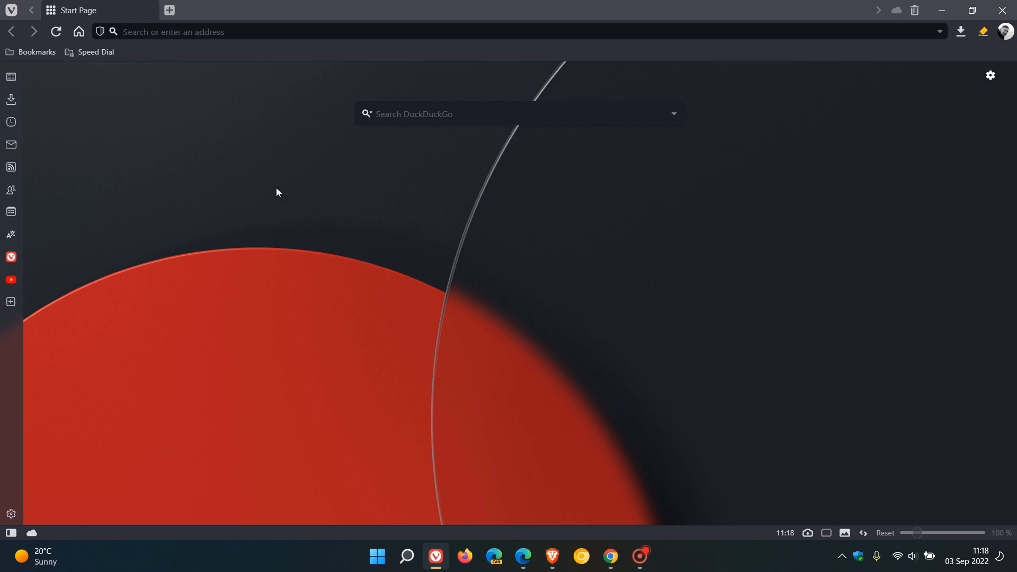
left_click(11, 9)
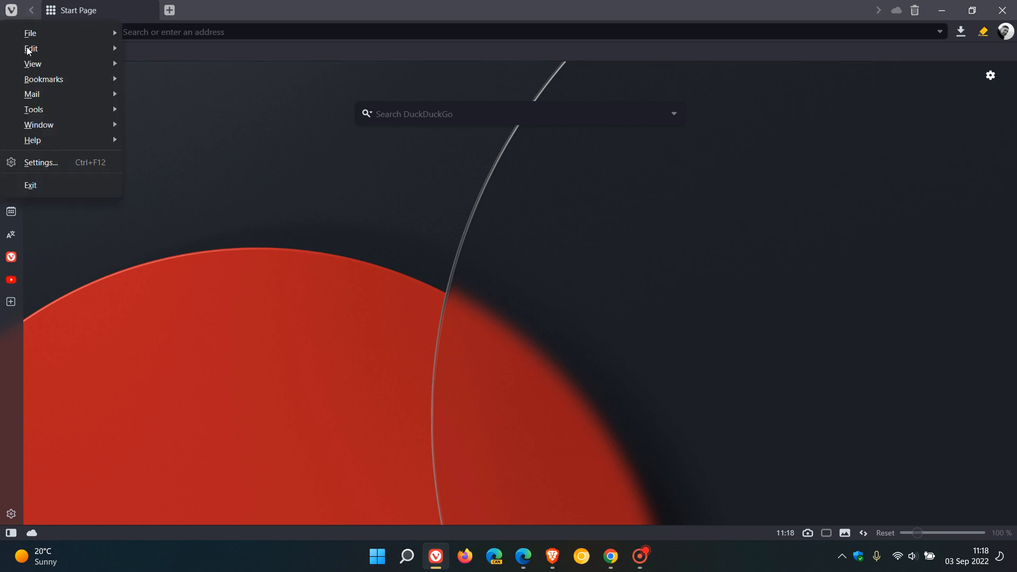
mouse_move(33, 139)
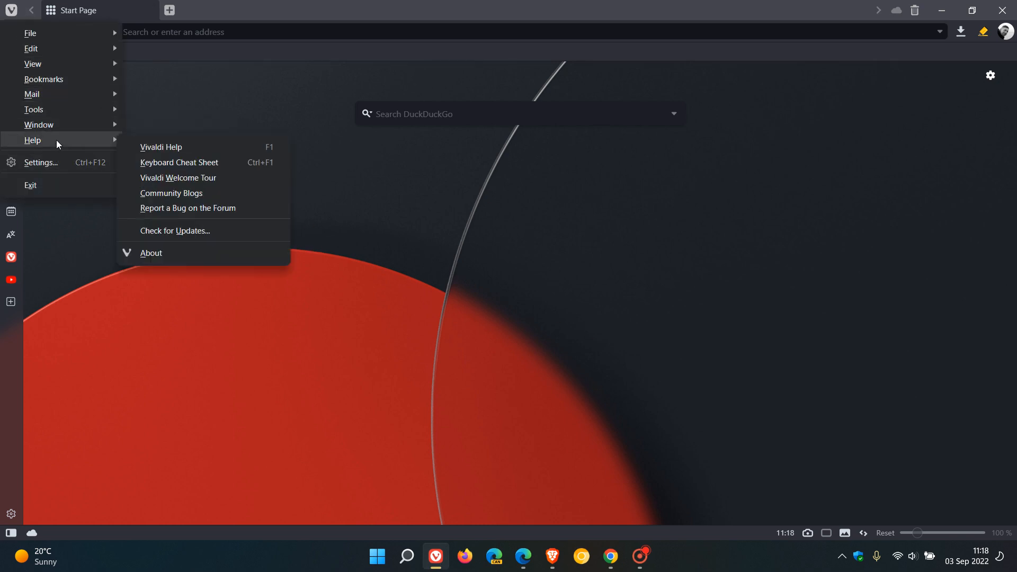
left_click(430, 311)
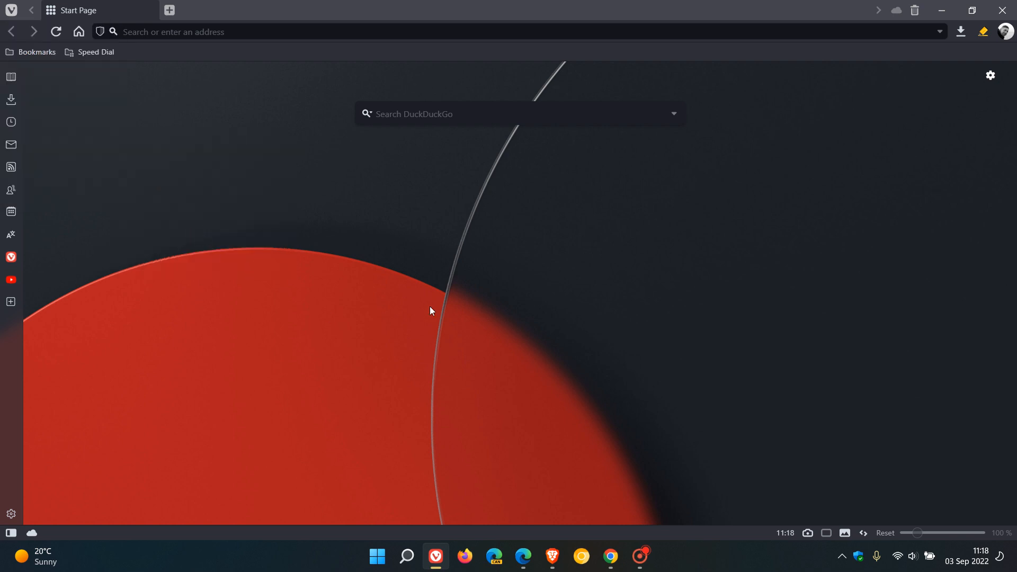
mouse_move(81, 64)
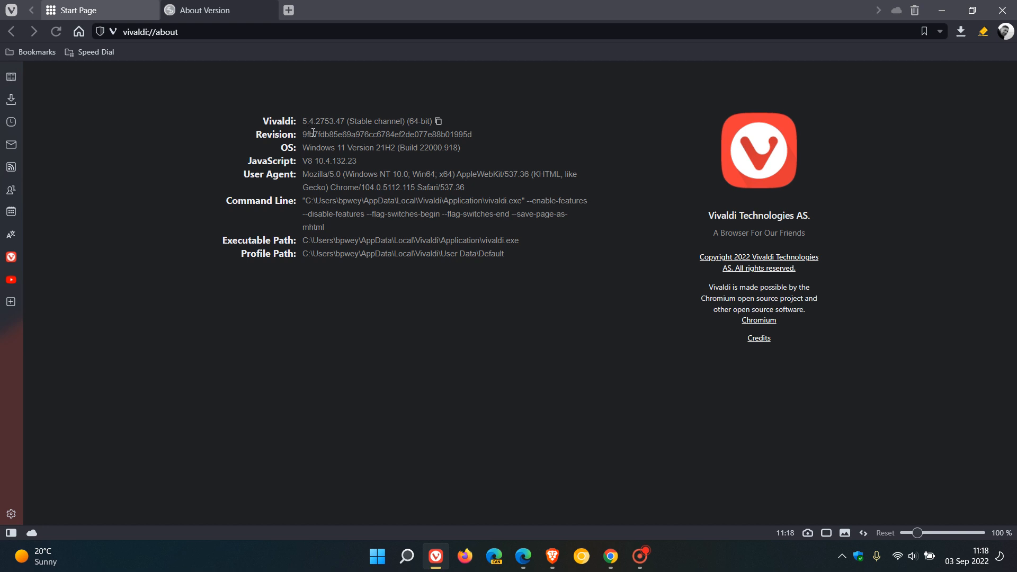
mouse_move(453, 293)
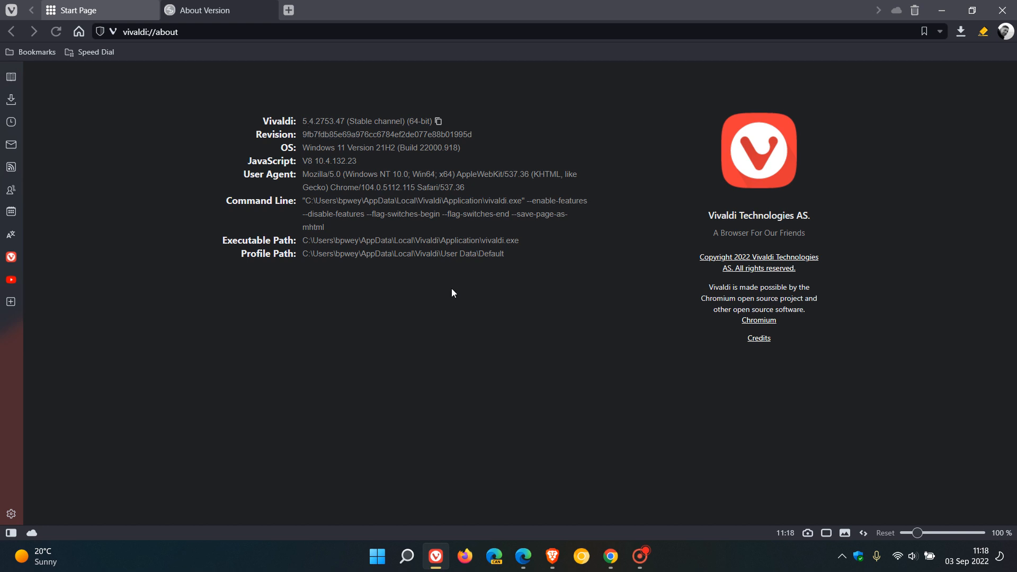
mouse_move(333, 184)
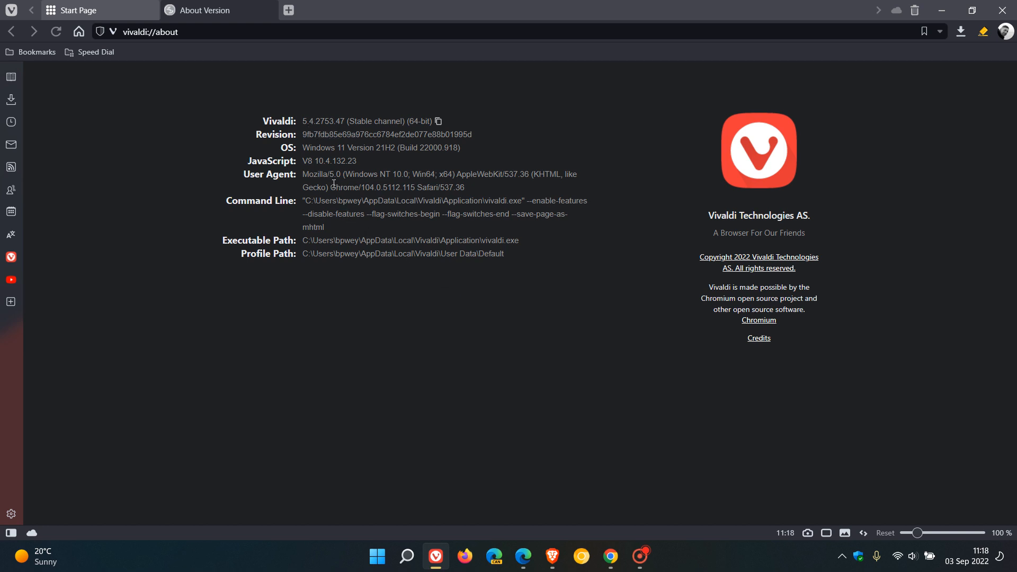
Step: Highlight Vivaldi's Chrome/104.0.5112.115 user-agent version, then return to Google Chrome
double_click(338, 187)
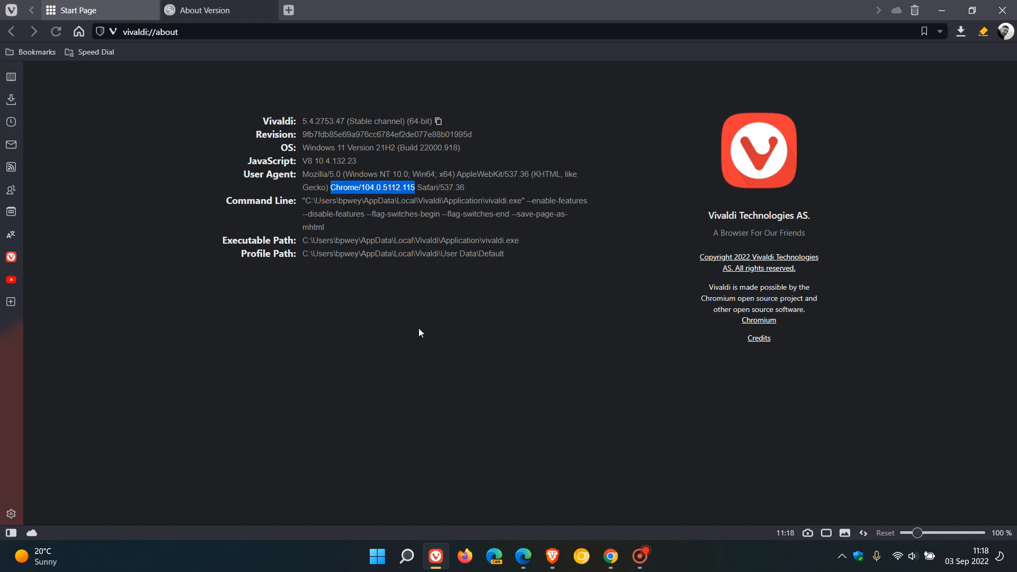
left_click(368, 200)
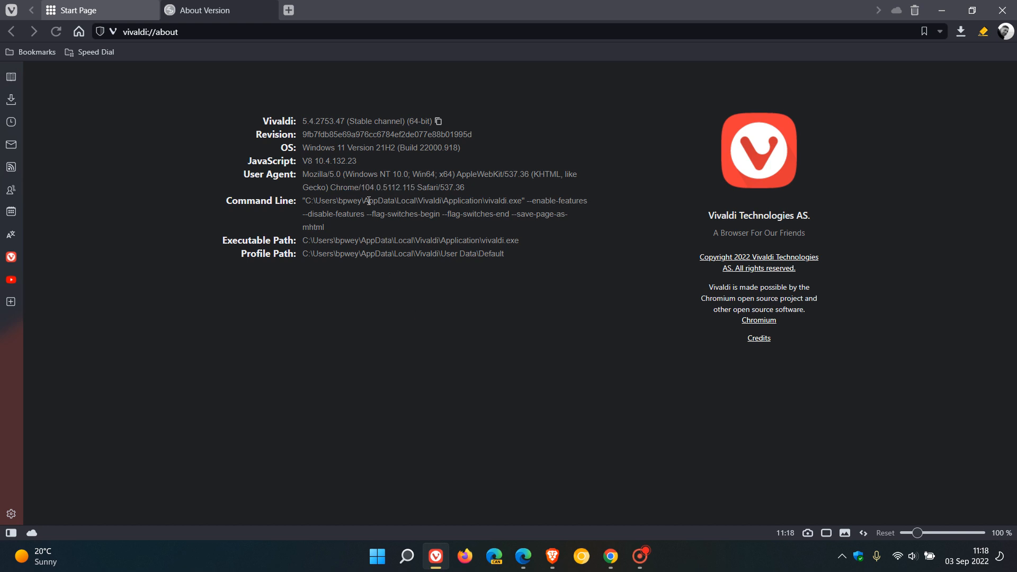
mouse_move(407, 188)
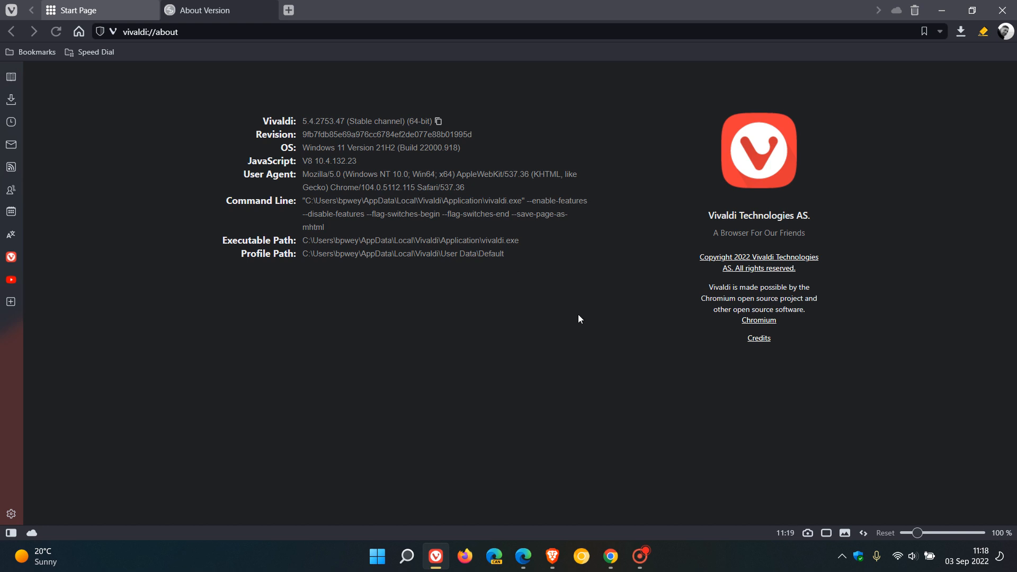
mouse_move(623, 427)
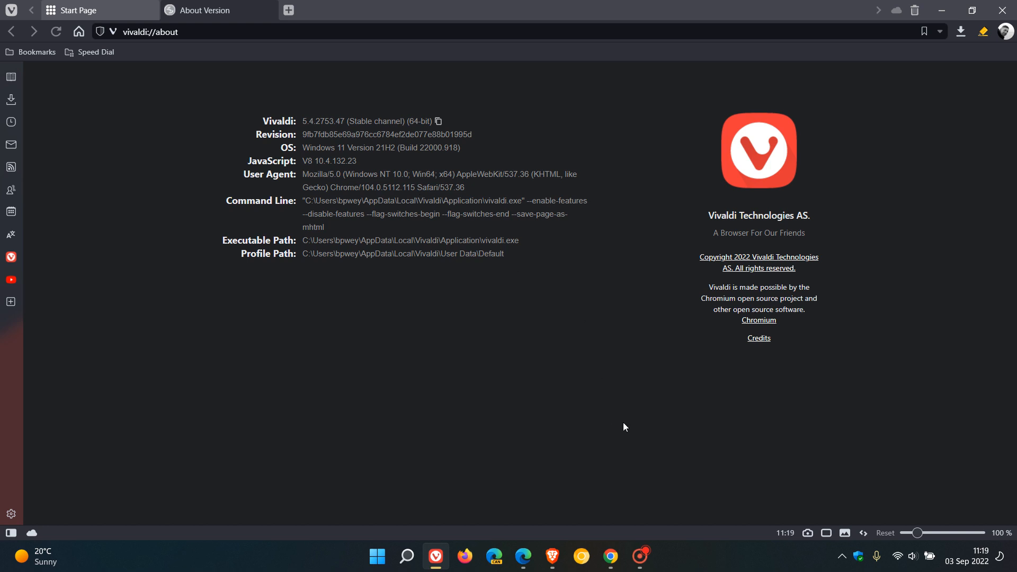
left_click(609, 556)
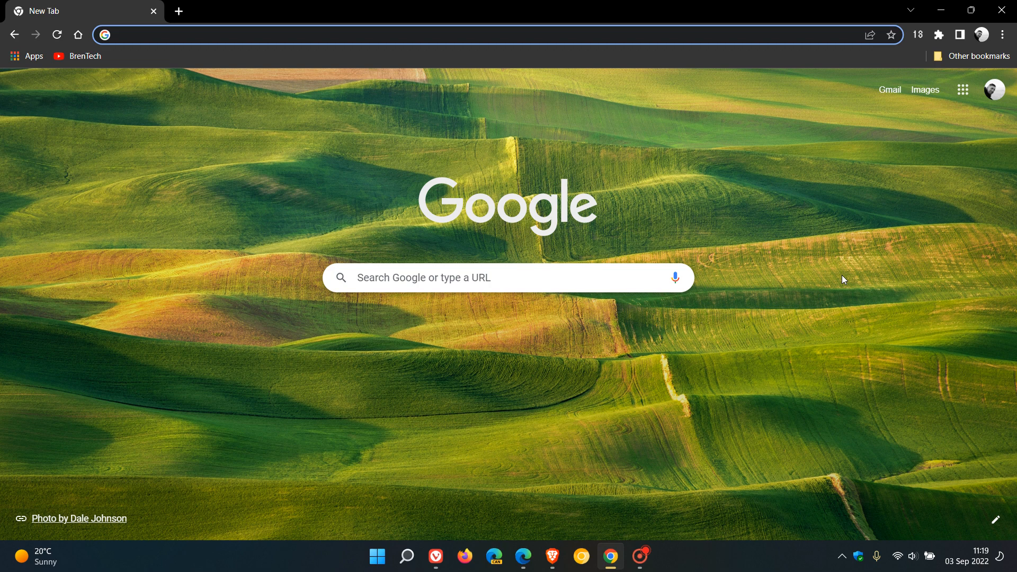
mouse_move(392, 394)
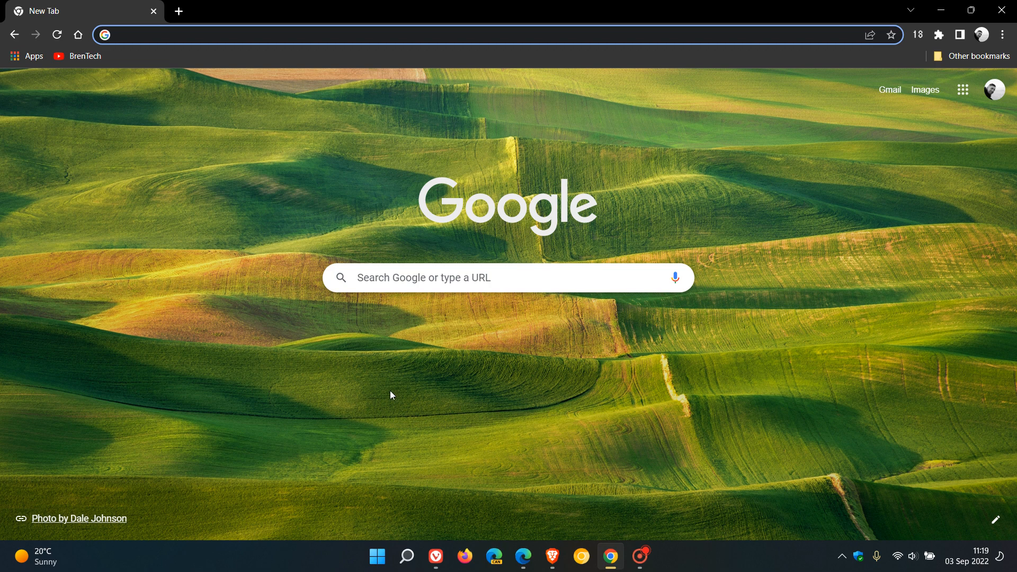